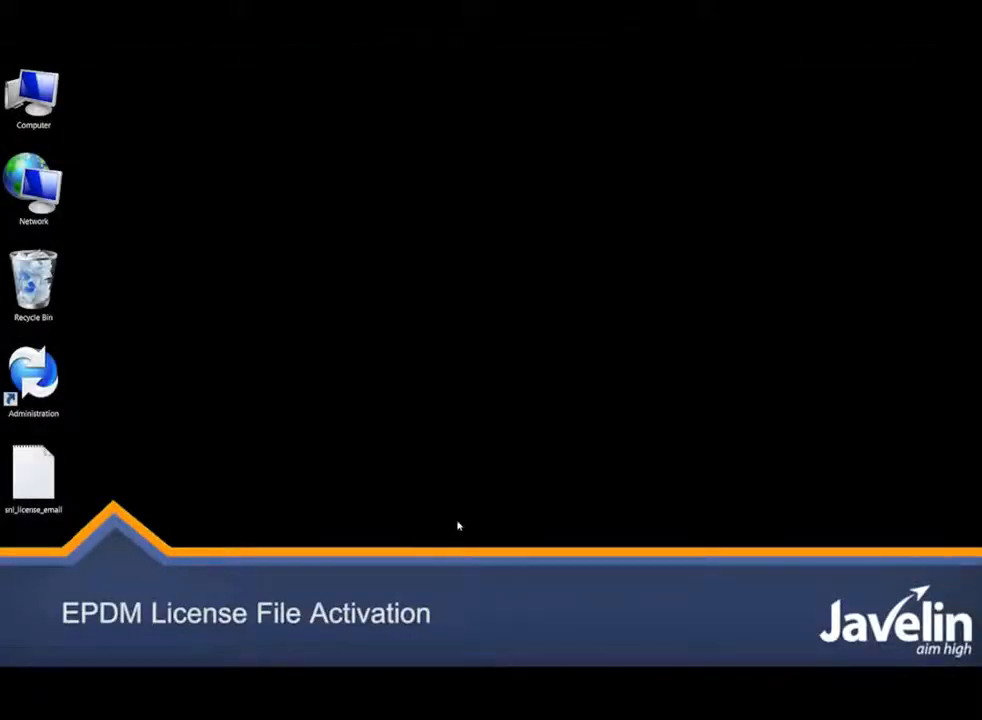
- Start SolidWorks Enterprise PDM Administration from its desktop shortcut
double_click(33, 375)
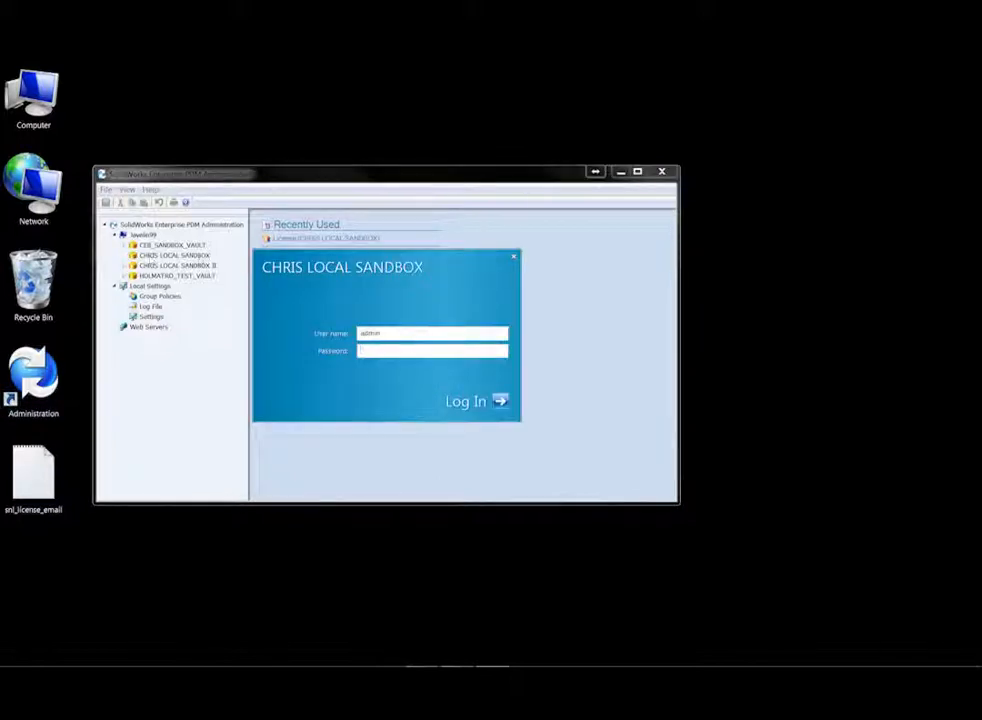
- Enter the admin password and log in to the CHRIS LOCAL SANDBOX vault
click(432, 351)
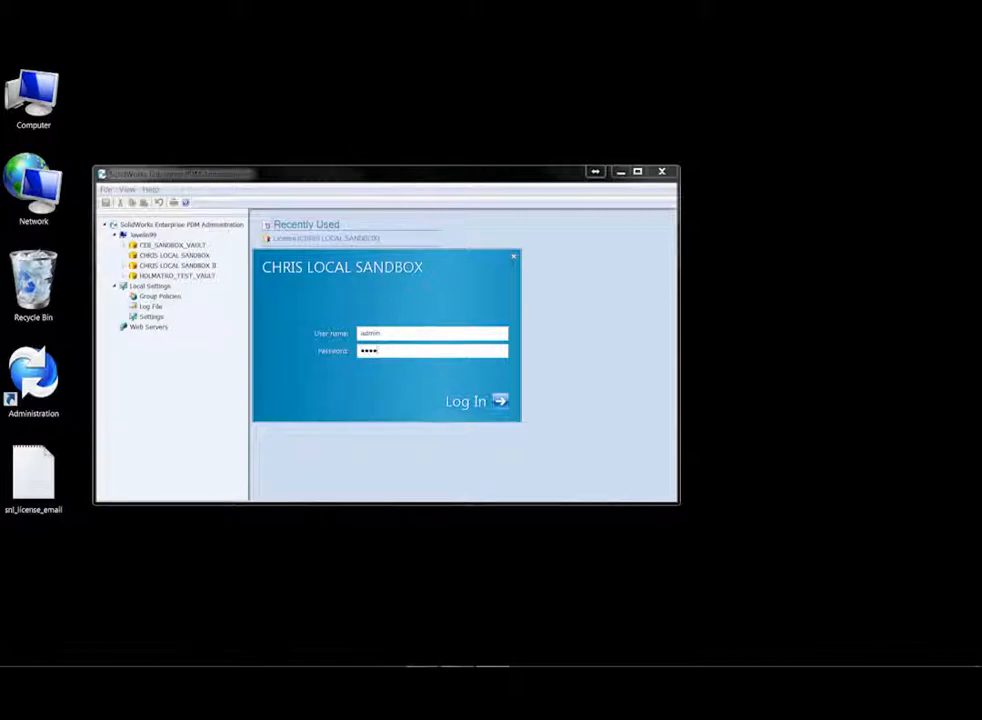
click(465, 401)
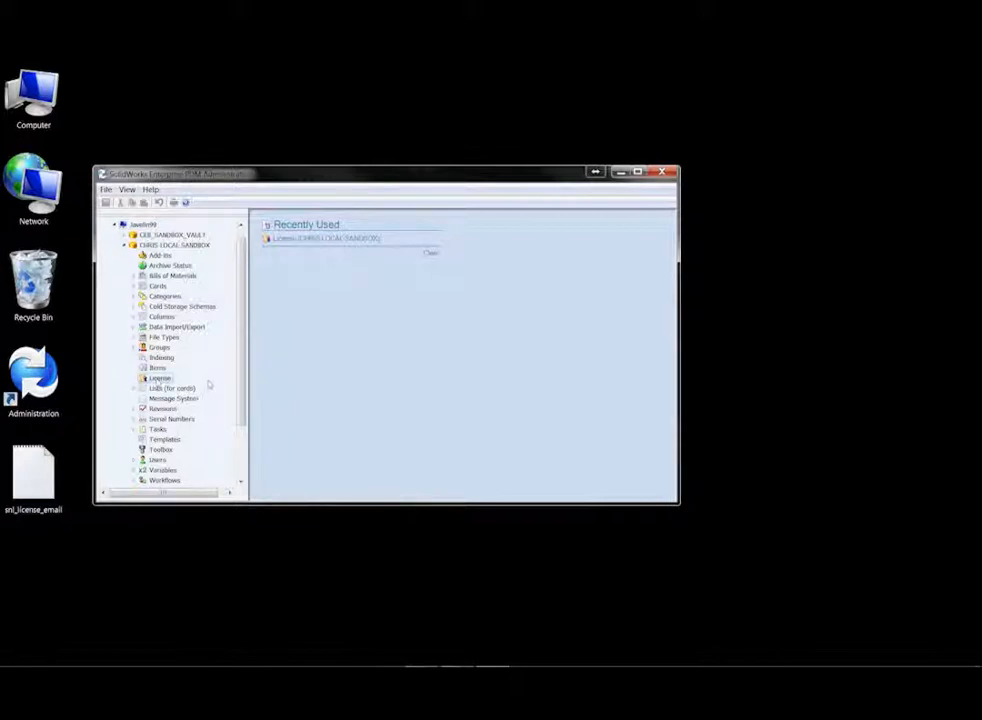
mouse_move(190, 384)
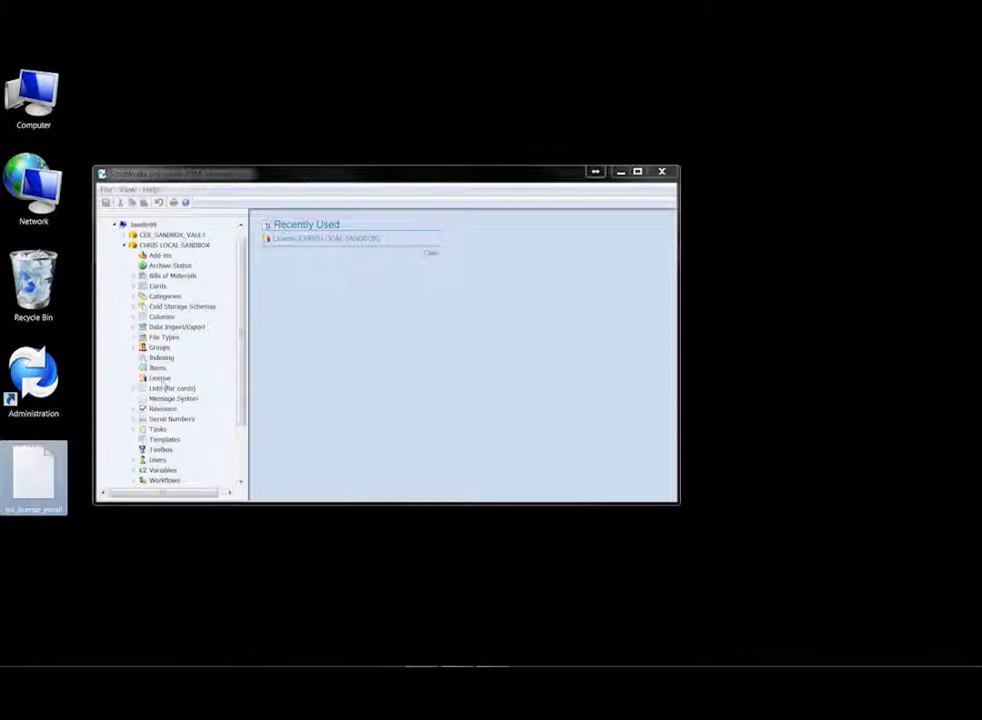
- Open the Set License dialog from the CHRIS LOCAL SANDBOX vault's License node
click(160, 378)
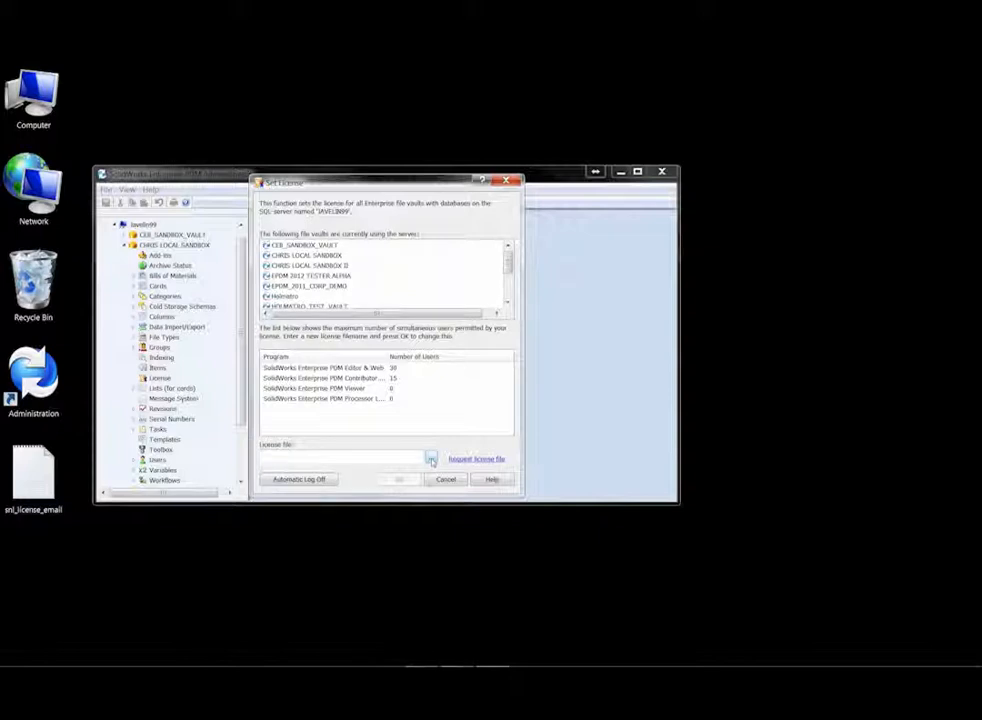
- Choose the sml_license_email text file on the Desktop as the license file
click(430, 459)
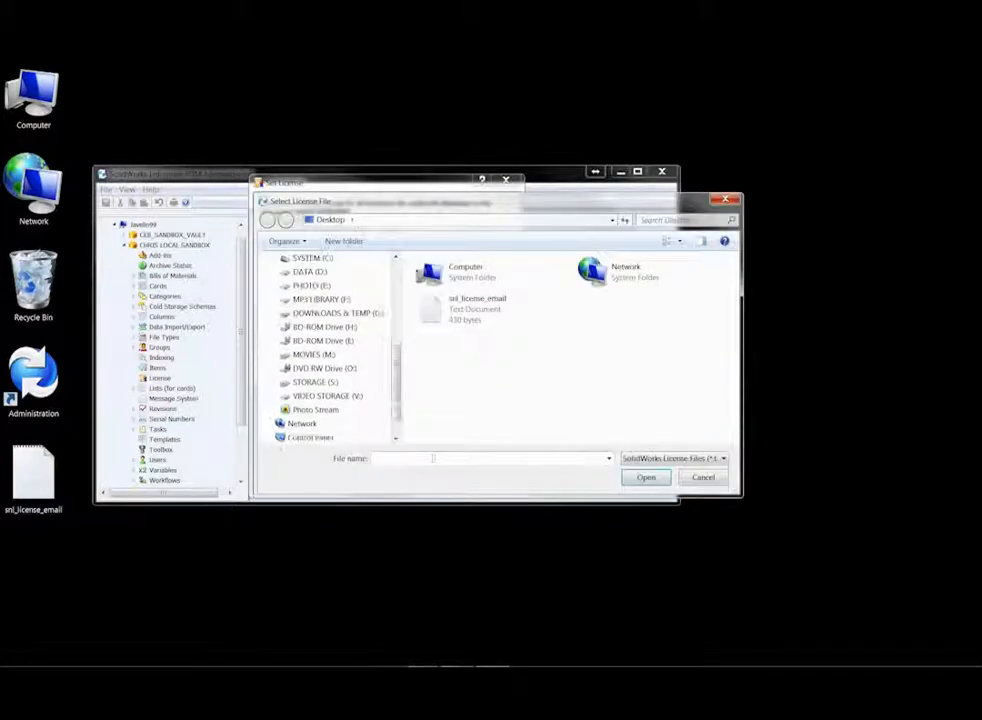
mouse_move(478, 304)
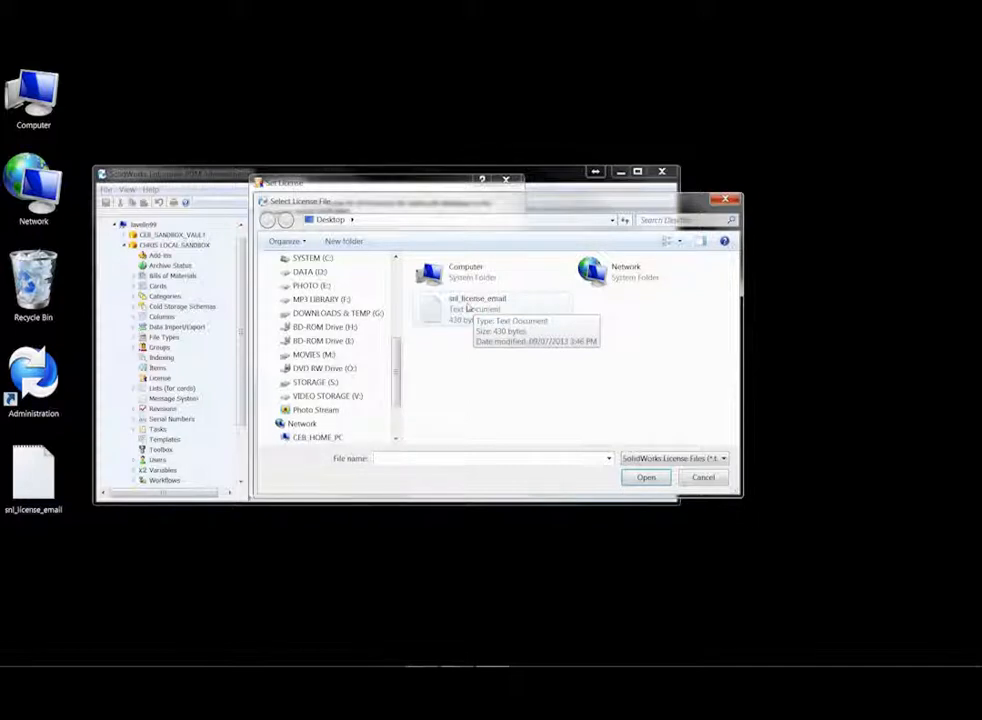
click(646, 477)
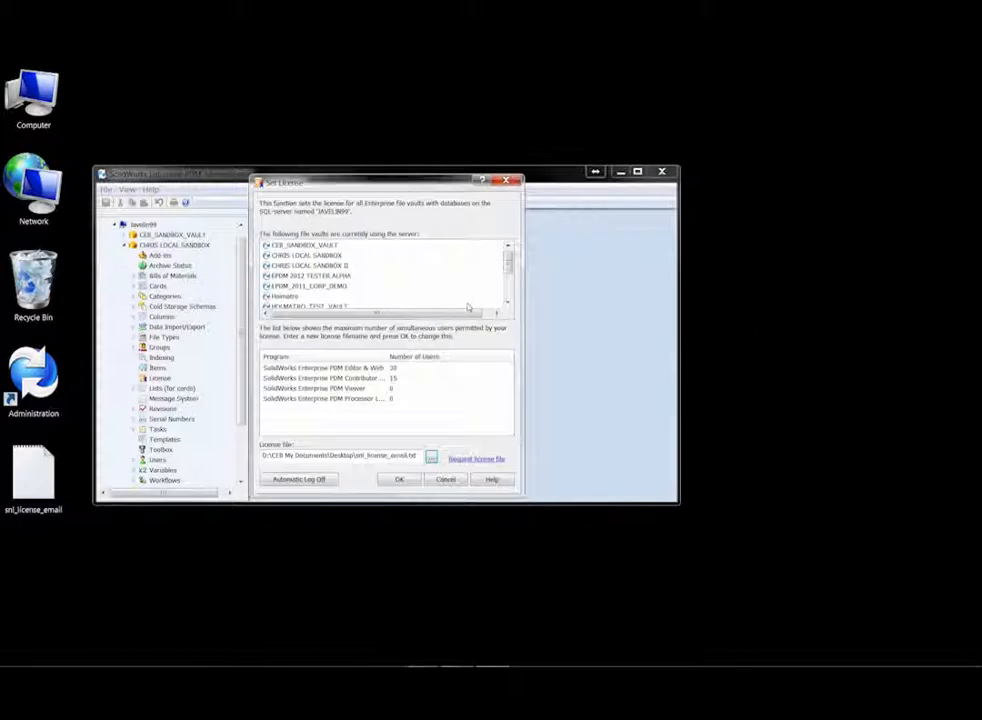
mouse_move(470, 307)
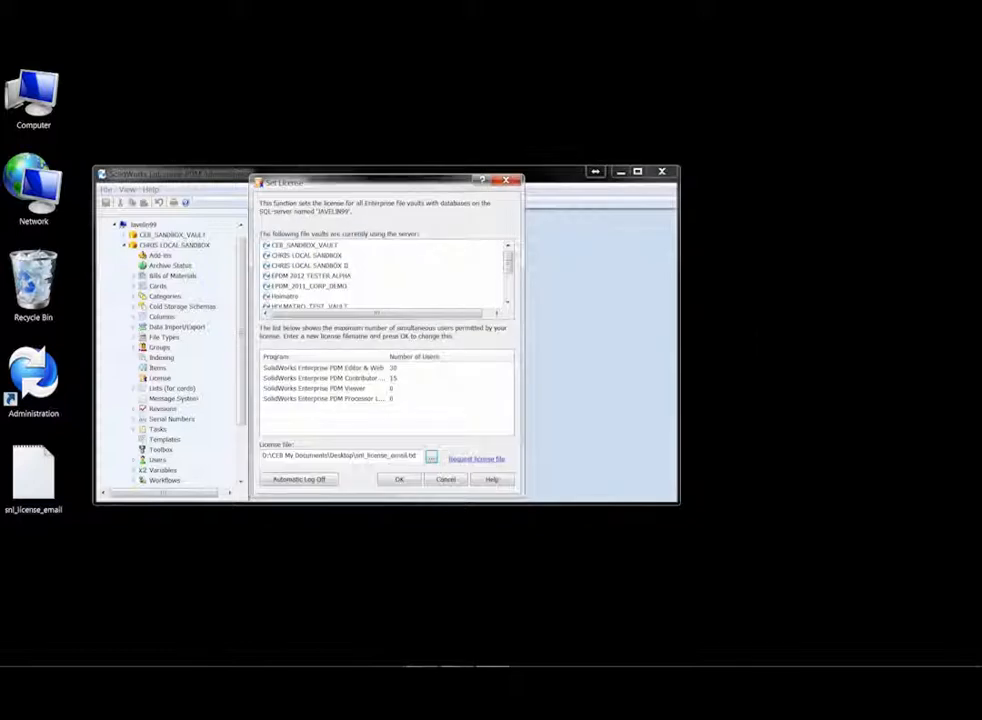
- Confirm the Set License dialog with OK to load the new license file
click(446, 479)
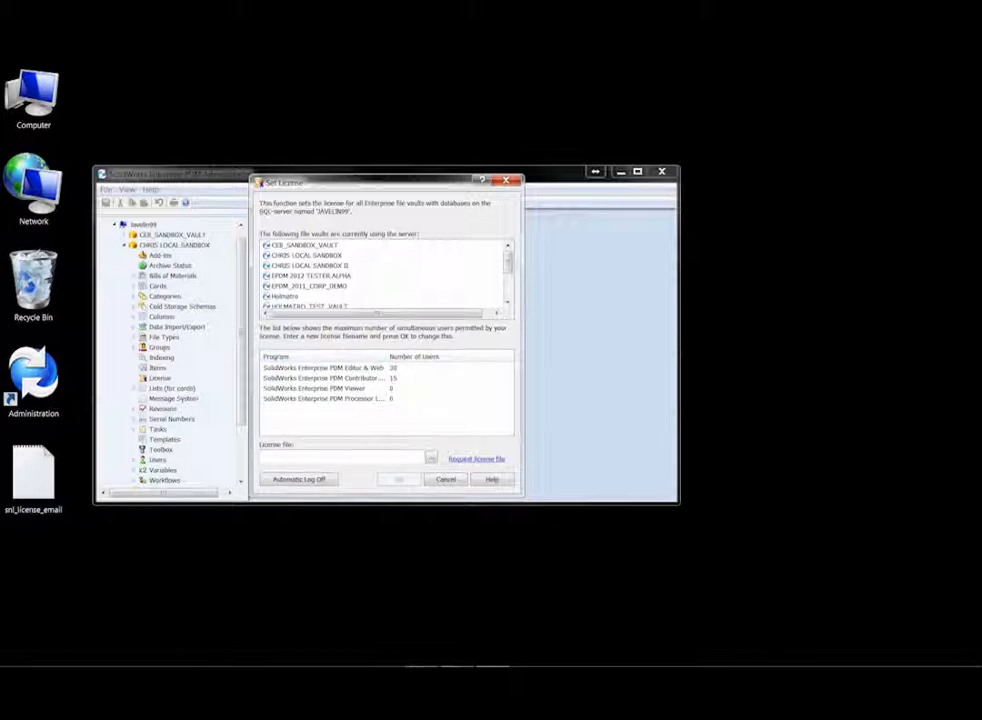
- Cancel the Set License dialog and reselect the vault's License node
click(445, 479)
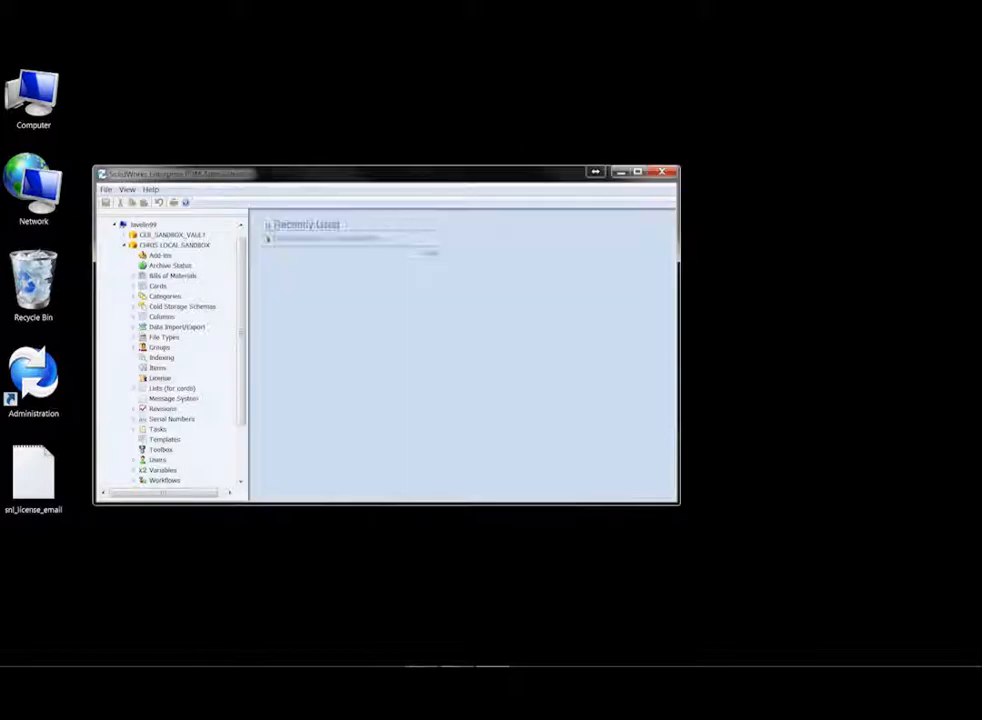
click(160, 378)
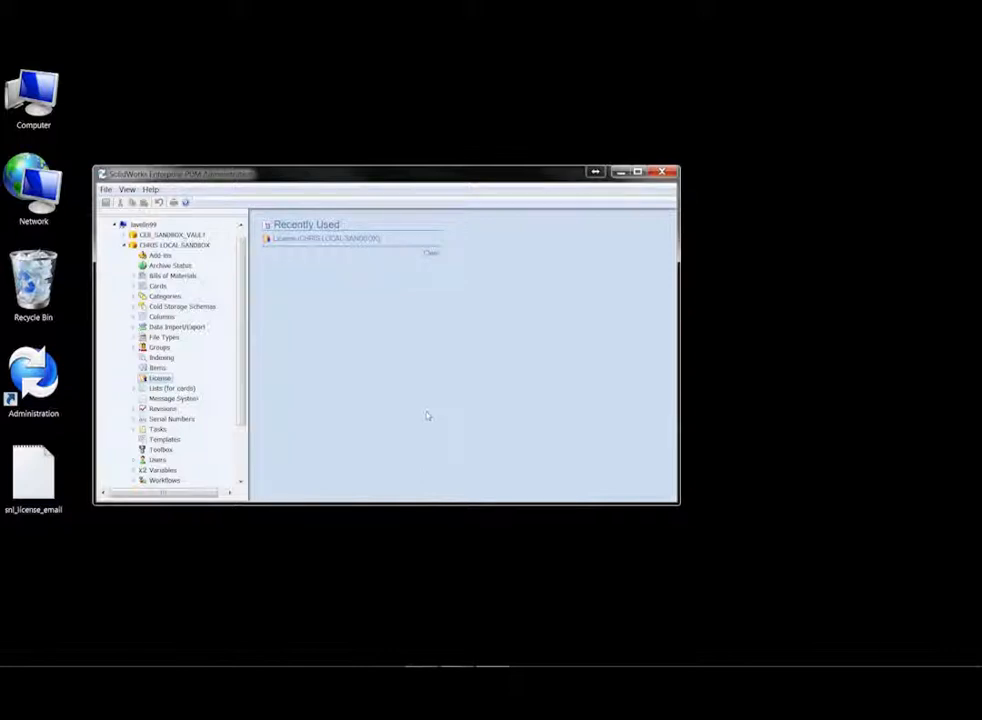